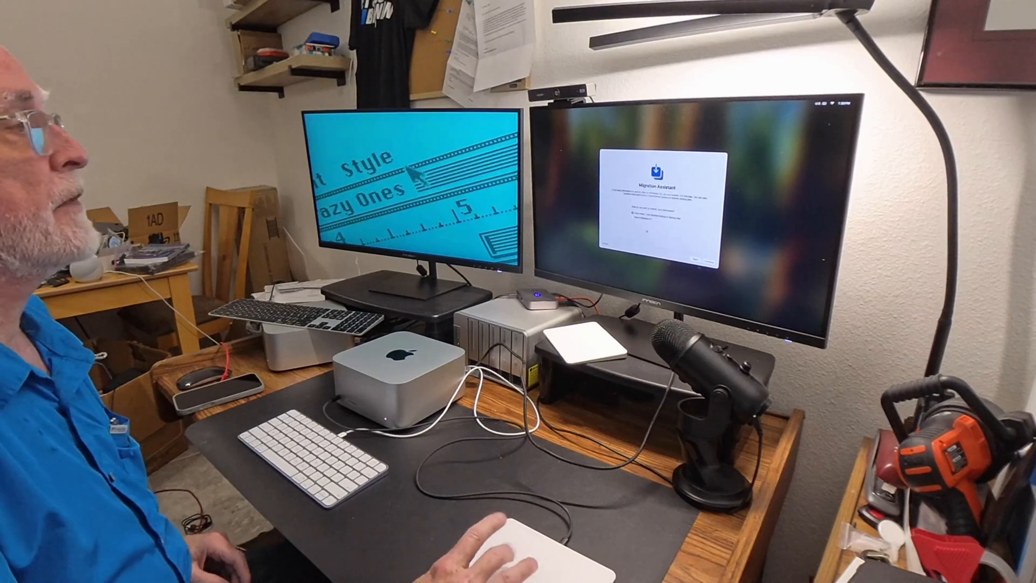
{"action": "left_click", "coordinate": [367, 157]}
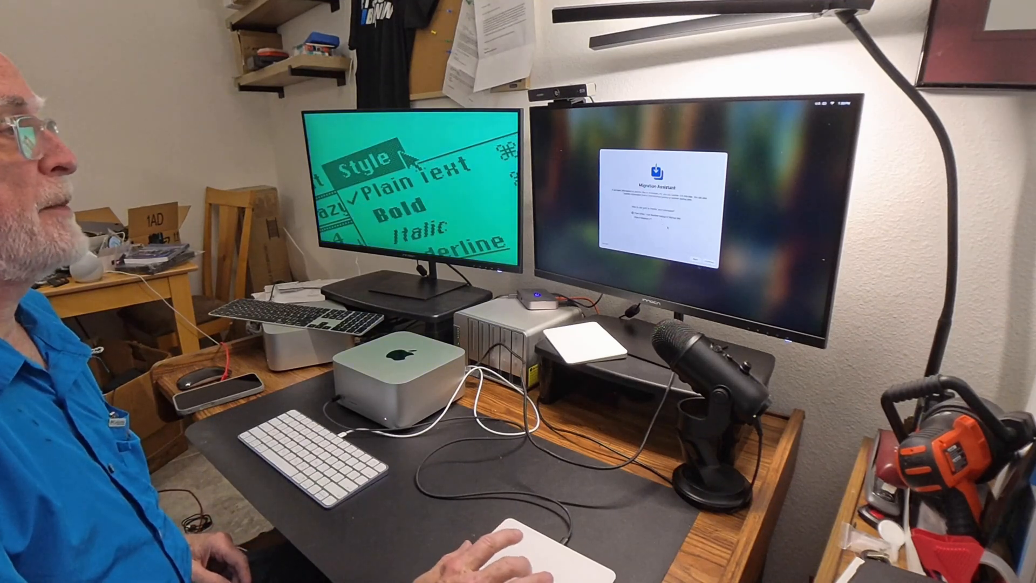